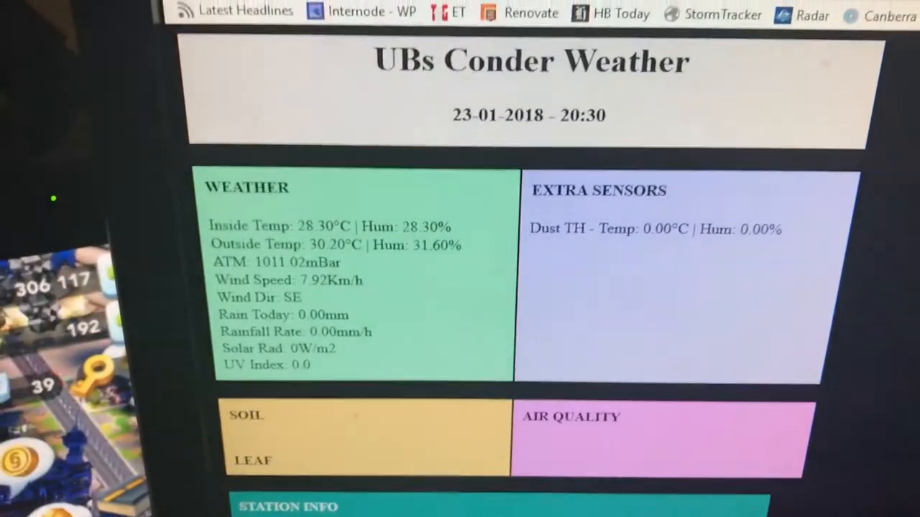
pyautogui.scroll(-3)
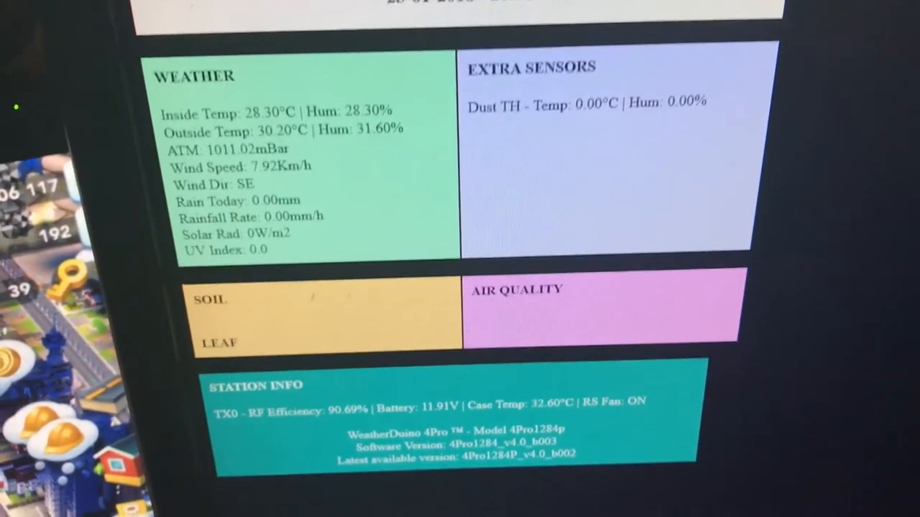